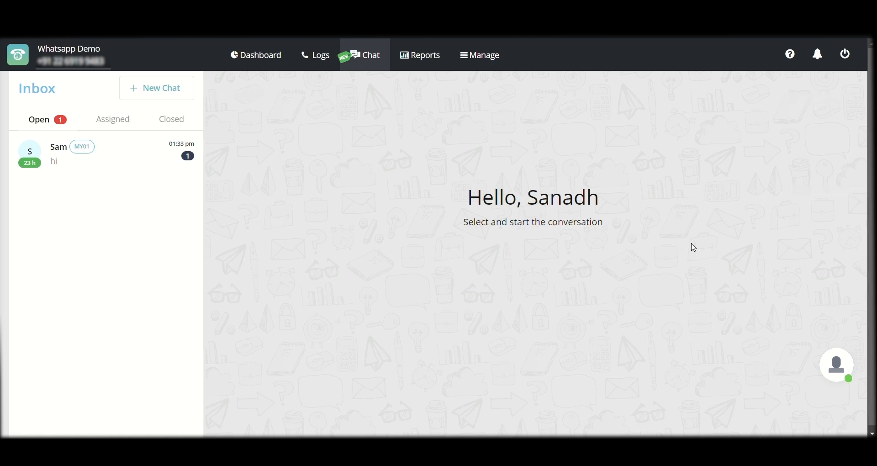
pyautogui.moveTo(385, 58)
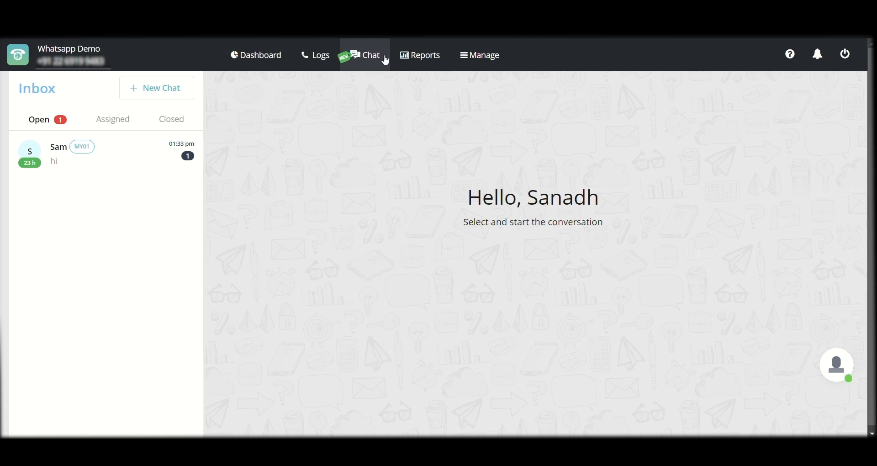
pyautogui.moveTo(409, 64)
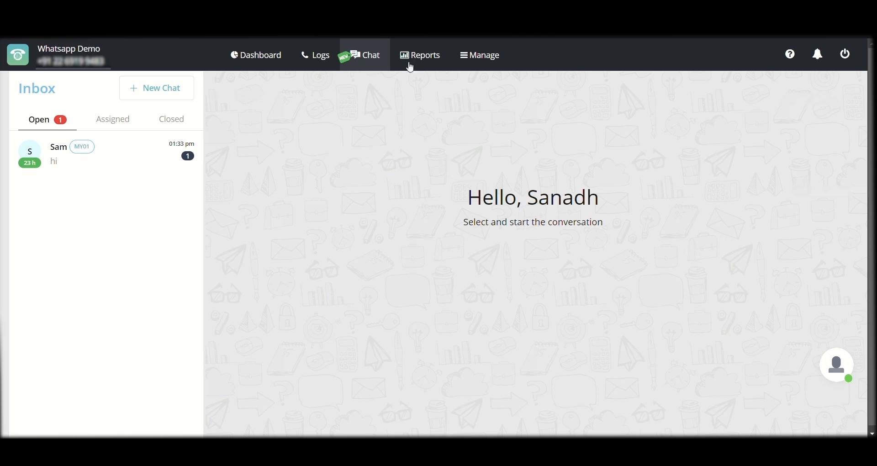
pyautogui.moveTo(158, 194)
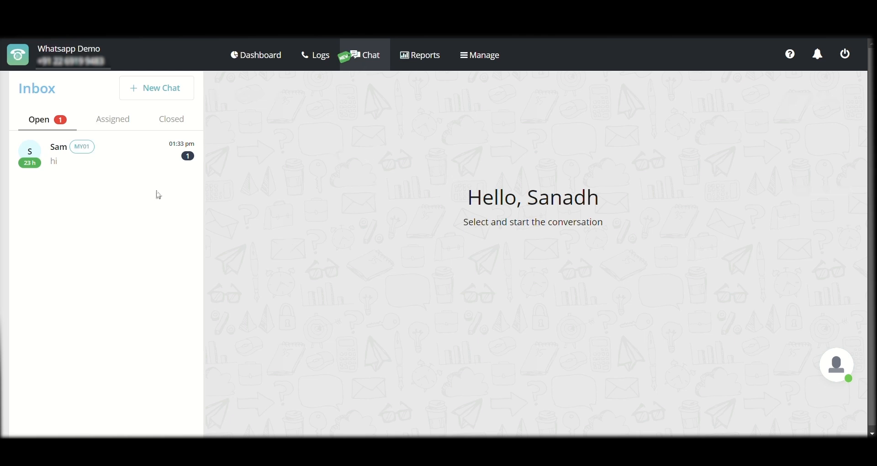
pyautogui.moveTo(74, 134)
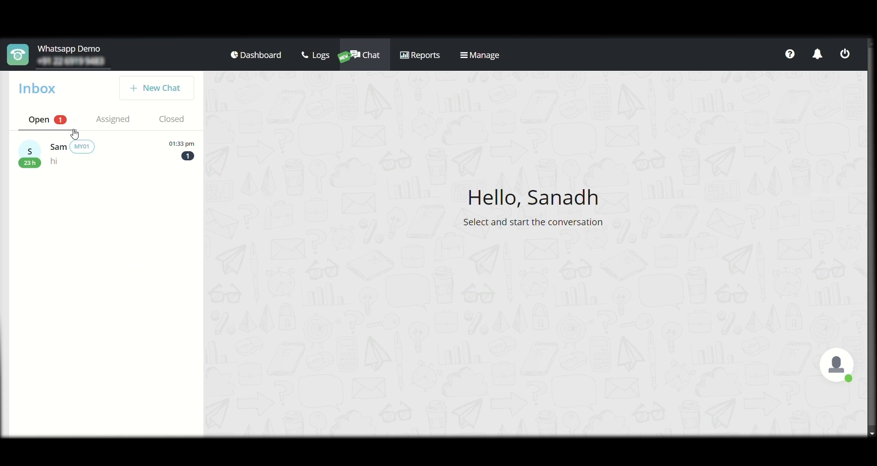
pyautogui.moveTo(101, 255)
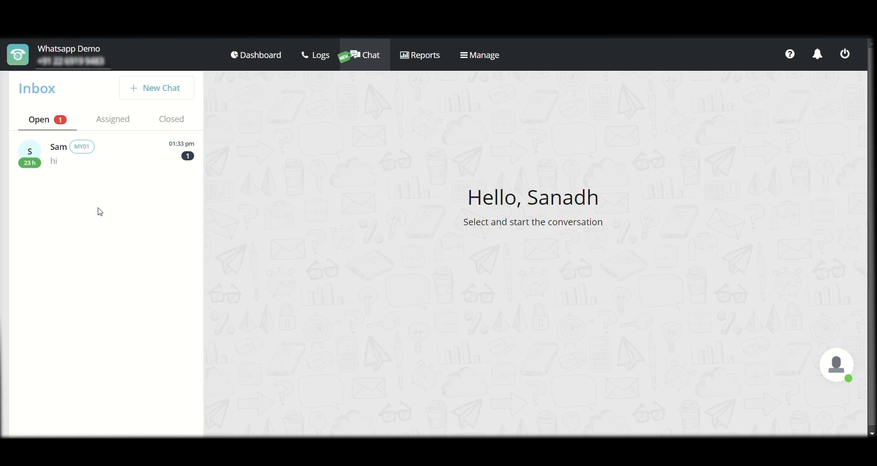
# - View Sam's conversation with its 'hi' message, briefly showing the + attachment options
pyautogui.click(84, 154)
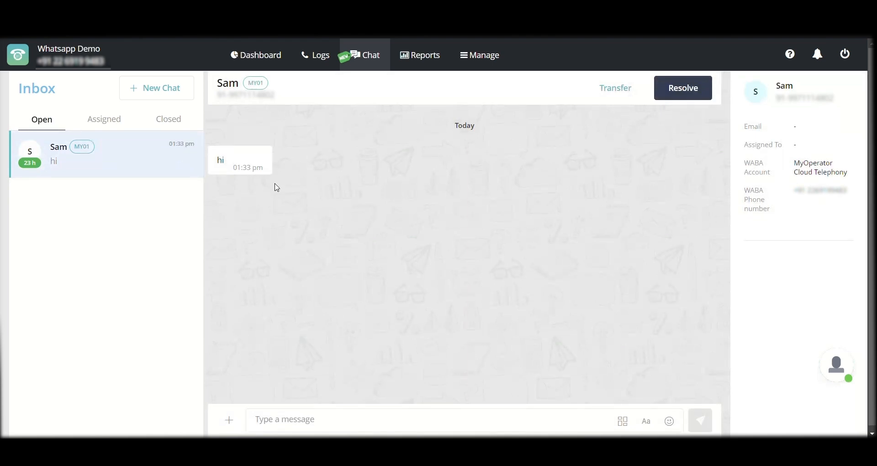
pyautogui.click(340, 420)
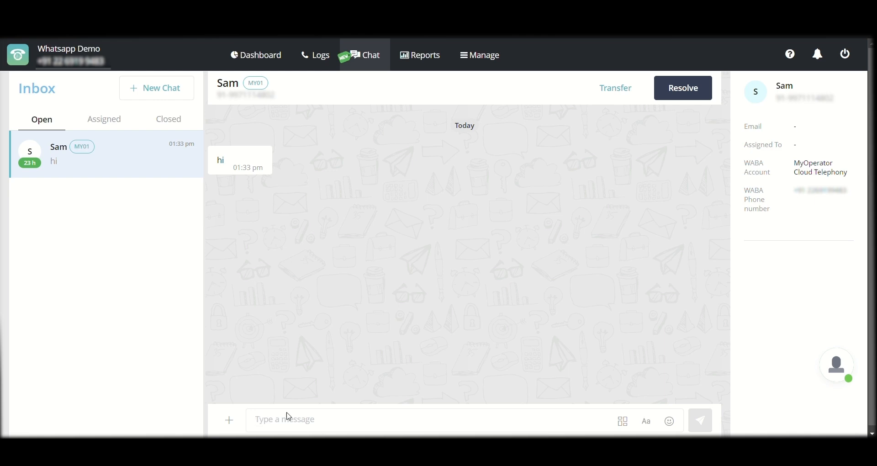
pyautogui.click(228, 420)
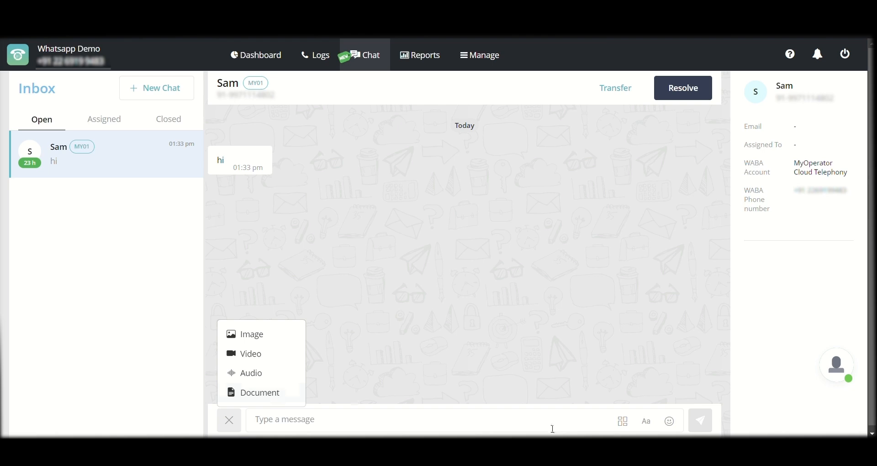
pyautogui.click(229, 420)
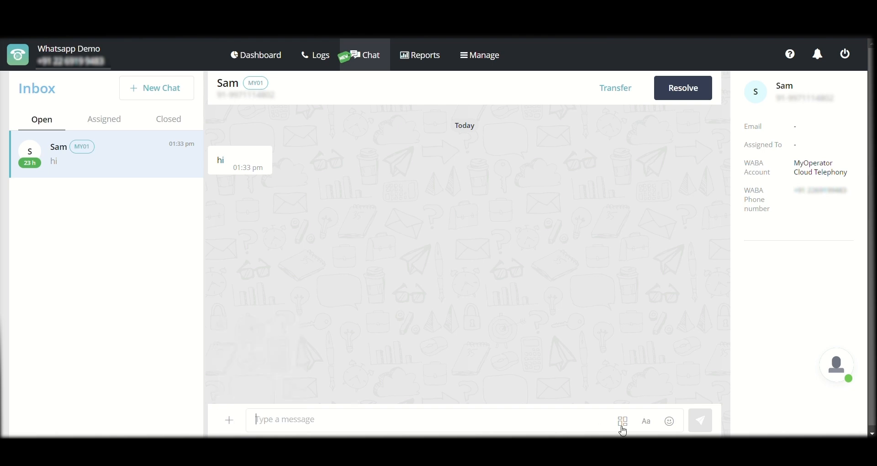
pyautogui.click(622, 420)
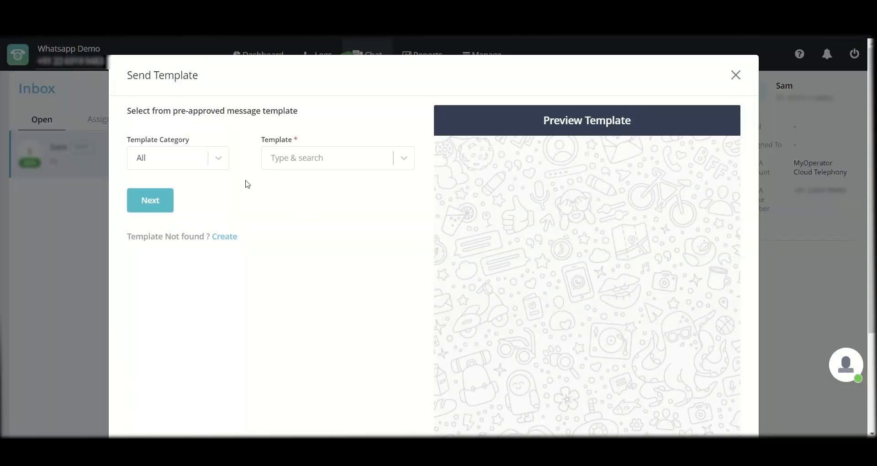
pyautogui.click(177, 158)
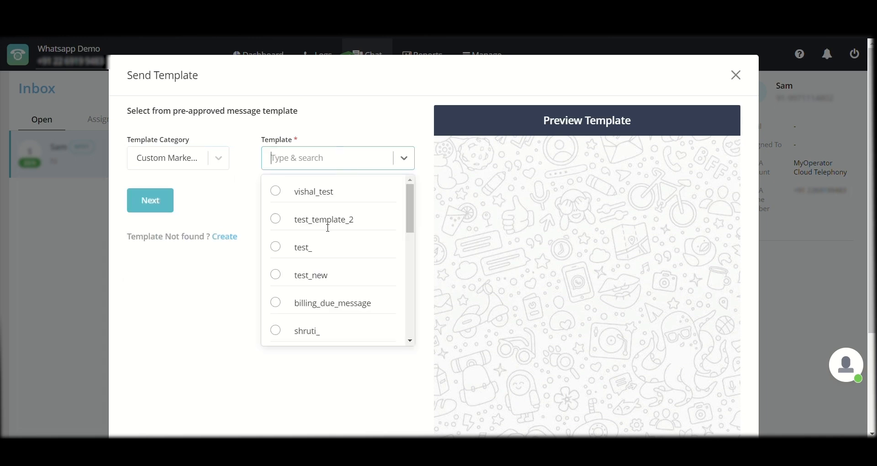
pyautogui.click(312, 191)
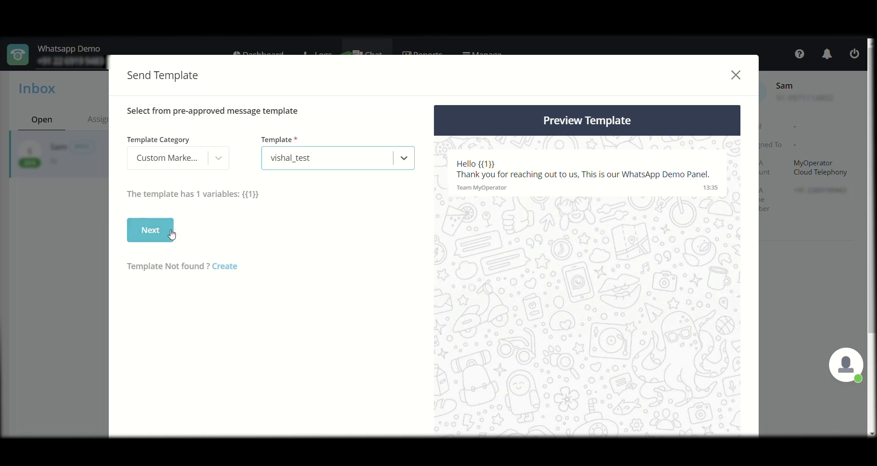
pyautogui.click(735, 75)
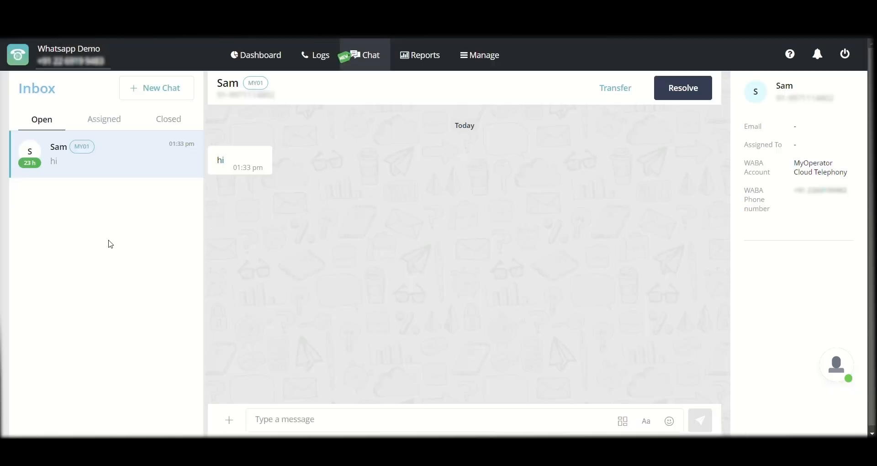
pyautogui.moveTo(240, 249)
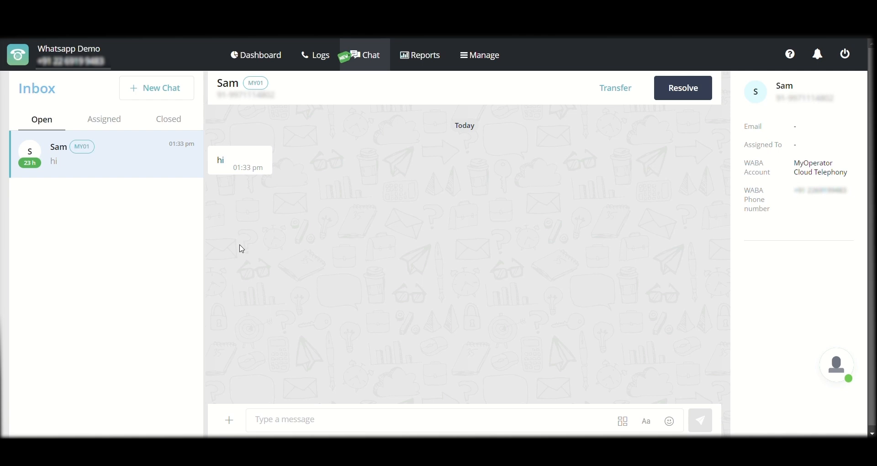
pyautogui.moveTo(349, 387)
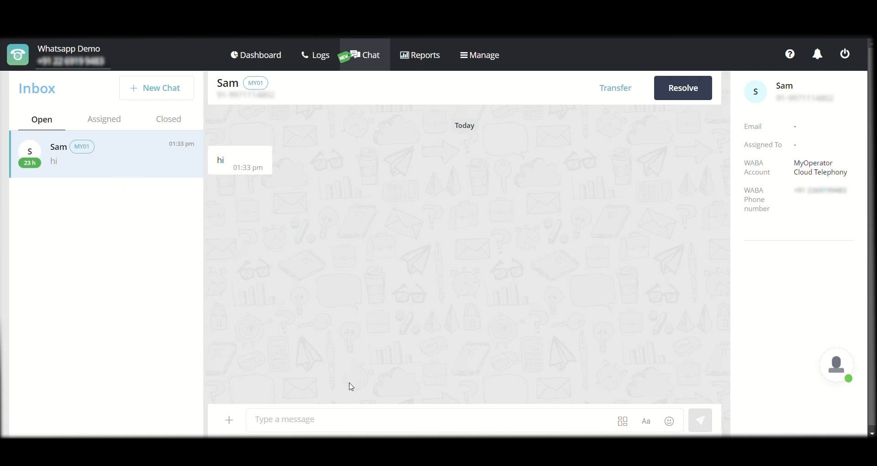
# - Reply 'Hey!' to Sam, which auto-assigns the chat to Sanadh under Assigned
pyautogui.write('Hey!')
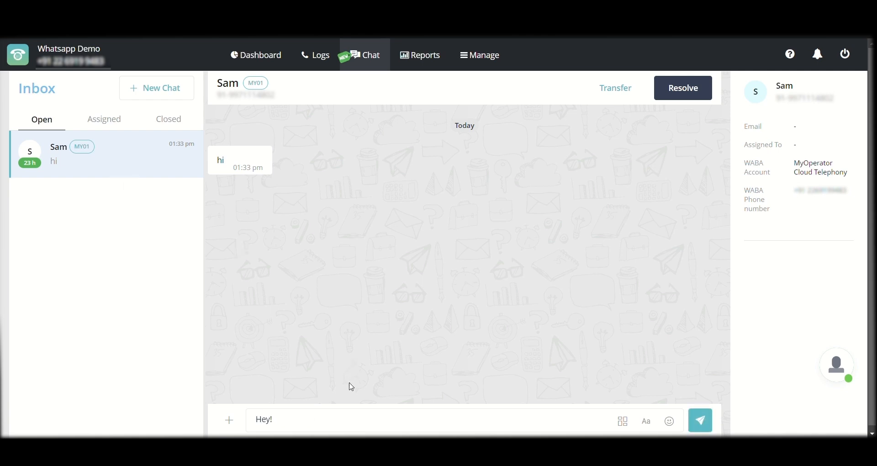
pyautogui.click(699, 421)
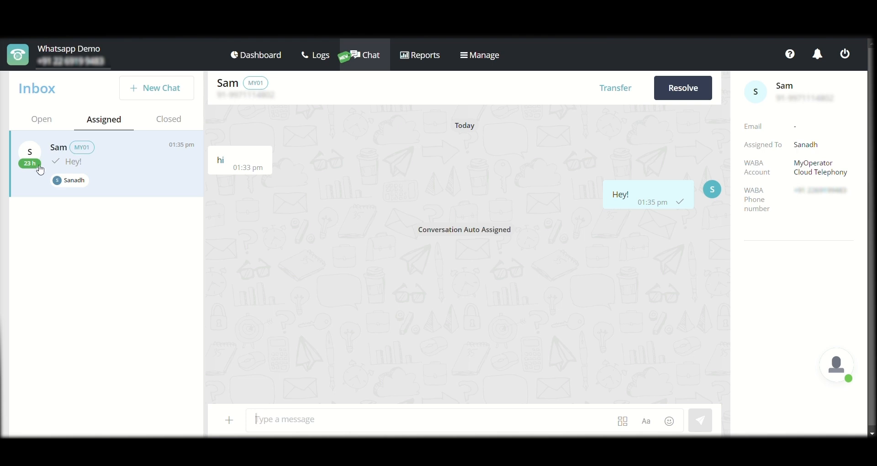
pyautogui.moveTo(44, 169)
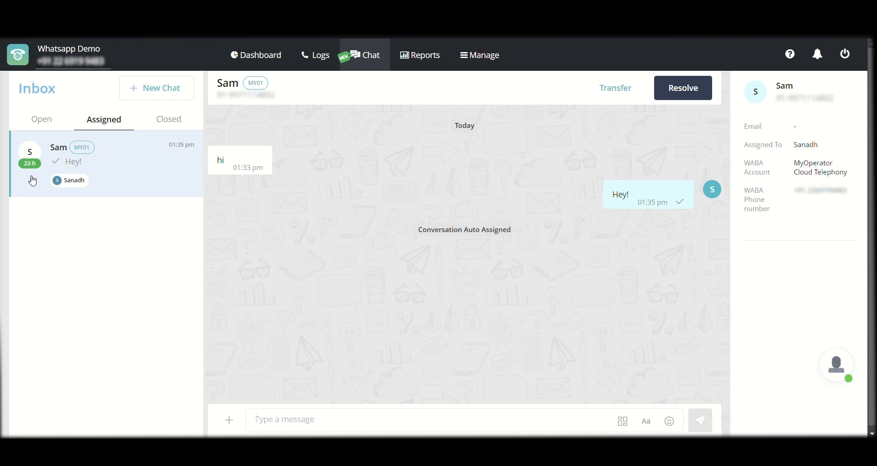
pyautogui.click(284, 419)
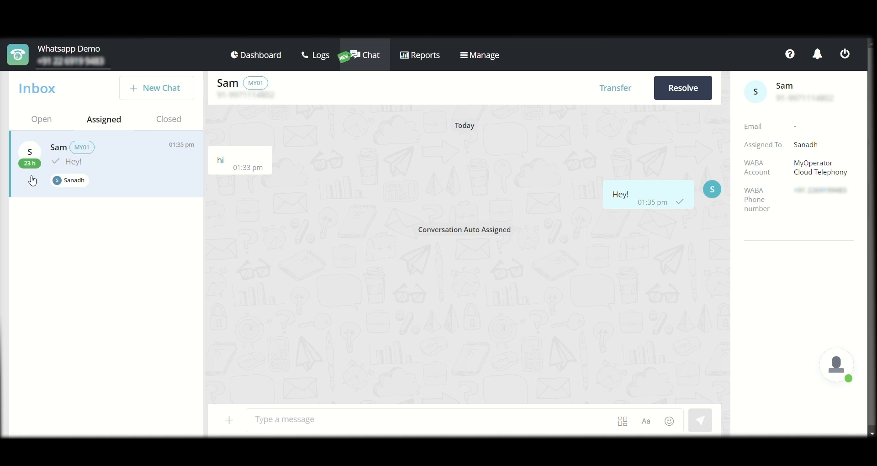
pyautogui.click(285, 419)
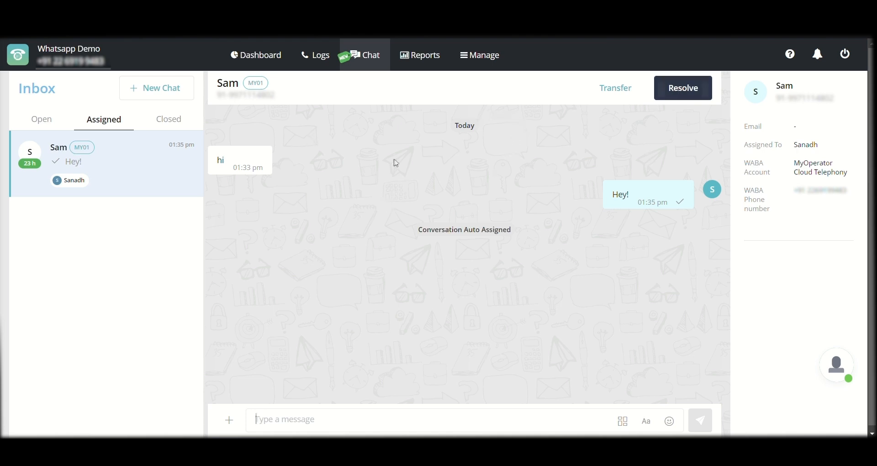
pyautogui.moveTo(445, 158)
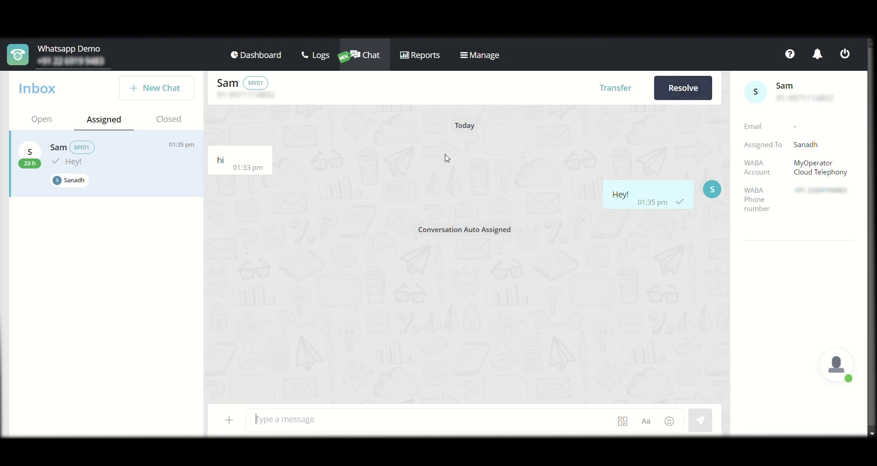
pyautogui.moveTo(375, 206)
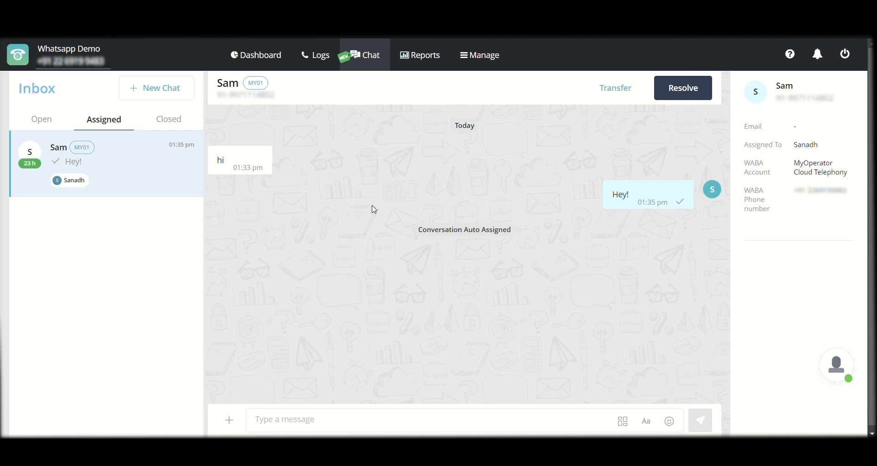
pyautogui.click(614, 88)
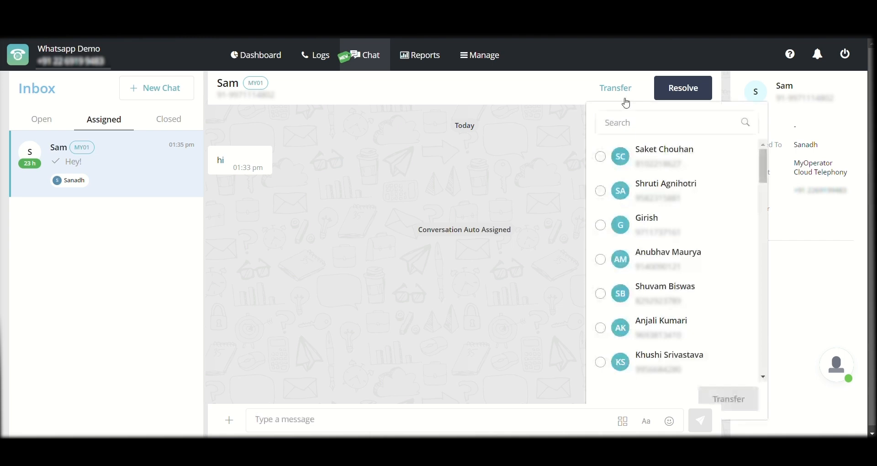
pyautogui.click(600, 190)
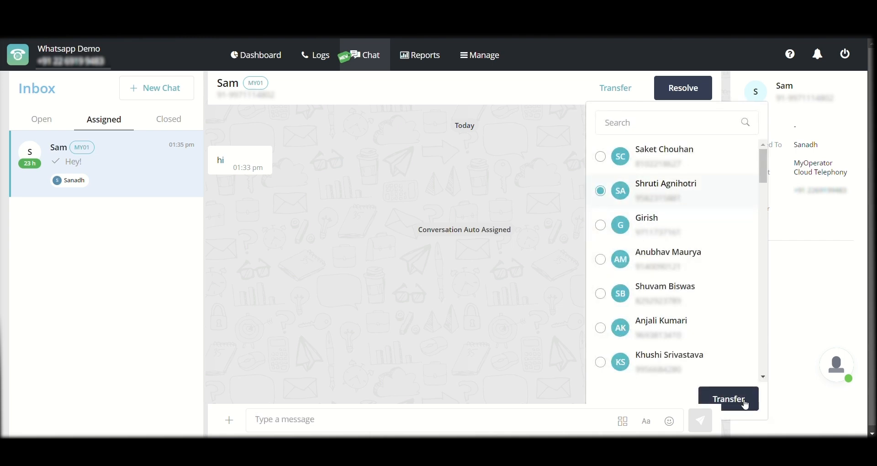
pyautogui.moveTo(567, 349)
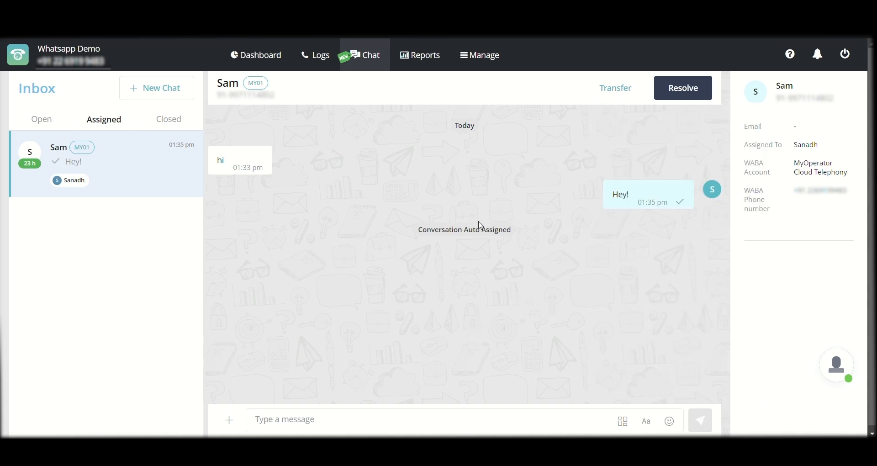
pyautogui.moveTo(430, 239)
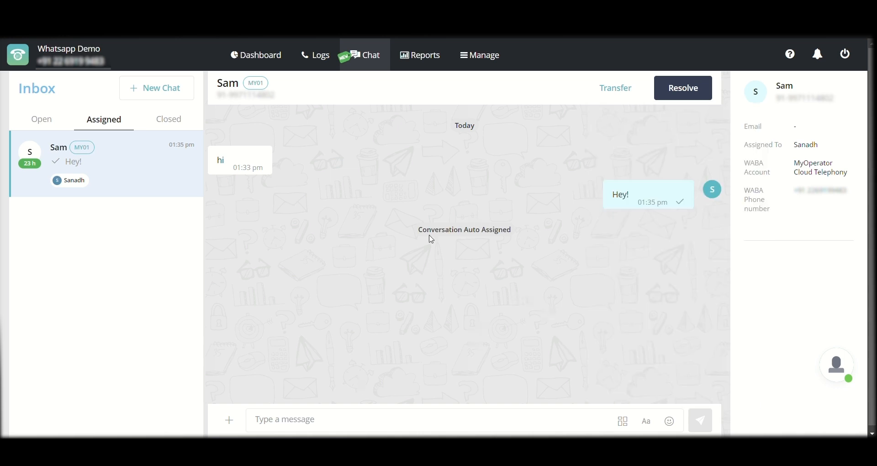
pyautogui.moveTo(589, 193)
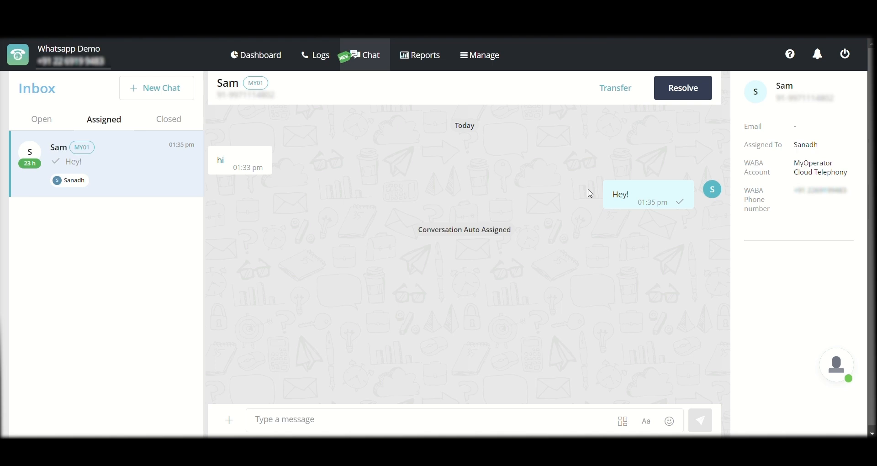
# - Resolve Sam's conversation and view it under Closed chats
pyautogui.click(683, 87)
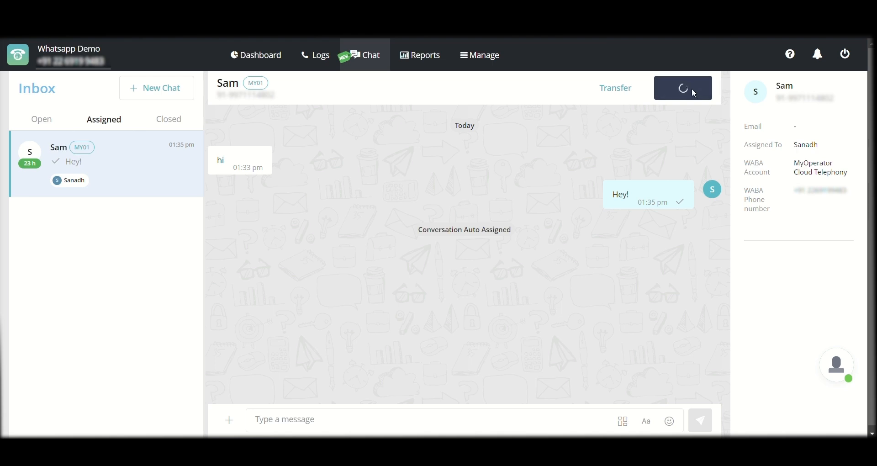
pyautogui.click(681, 88)
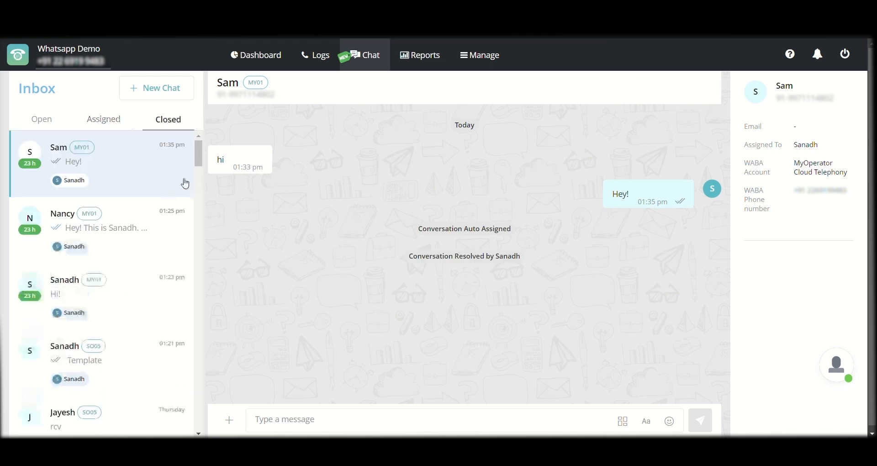
pyautogui.moveTo(128, 162)
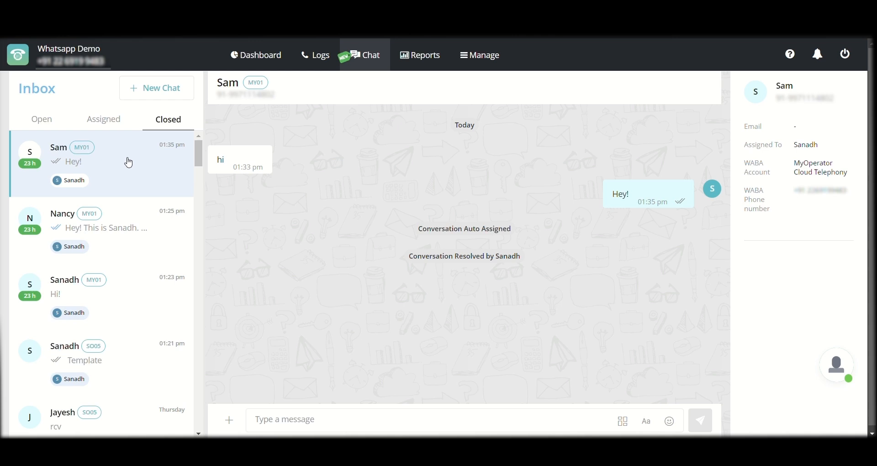
pyautogui.moveTo(219, 216)
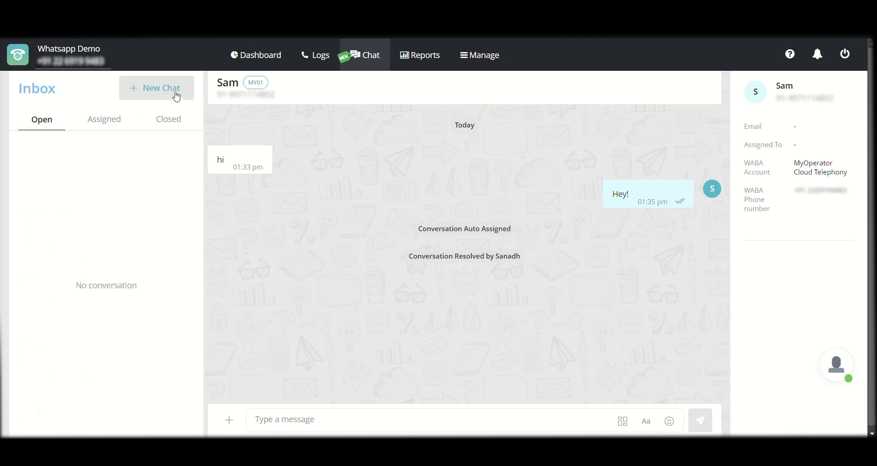
# - Start a New Chat and switch the sending account to SO03
pyautogui.click(160, 88)
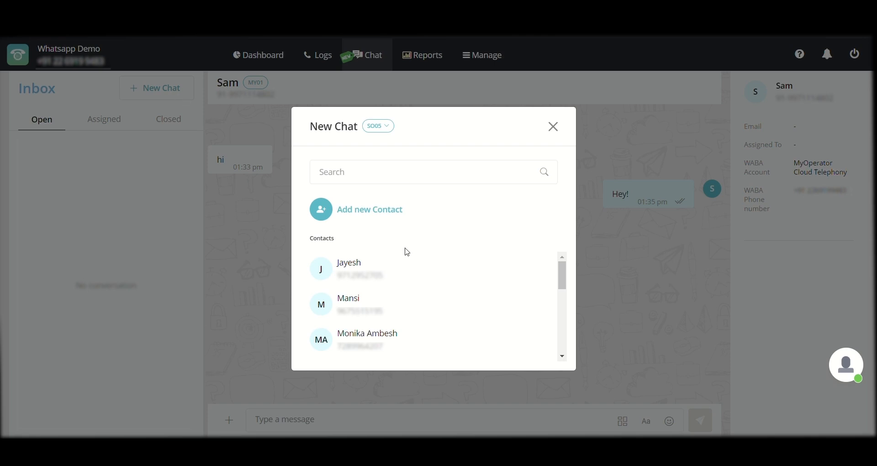
pyautogui.scroll(-3)
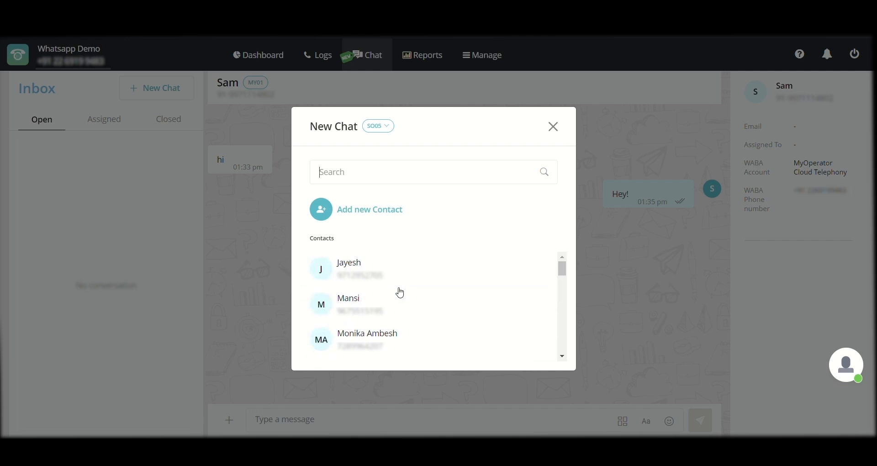
pyautogui.click(377, 125)
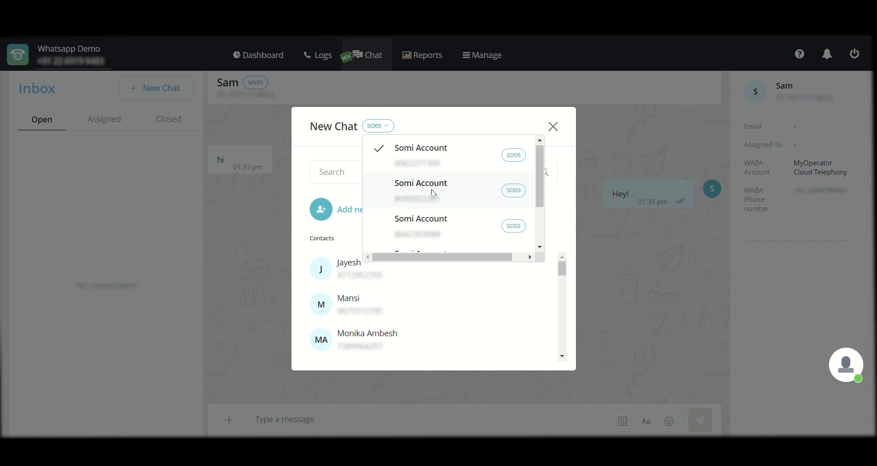
pyautogui.scroll(-3)
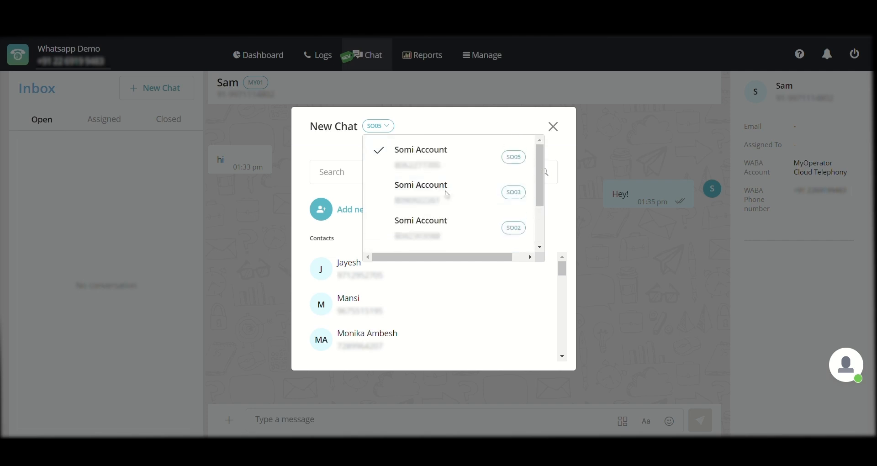
pyautogui.click(420, 185)
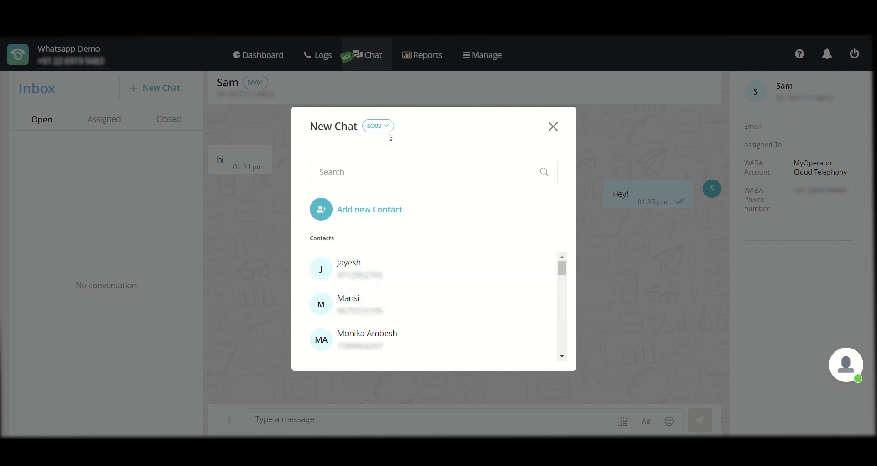
pyautogui.moveTo(387, 139)
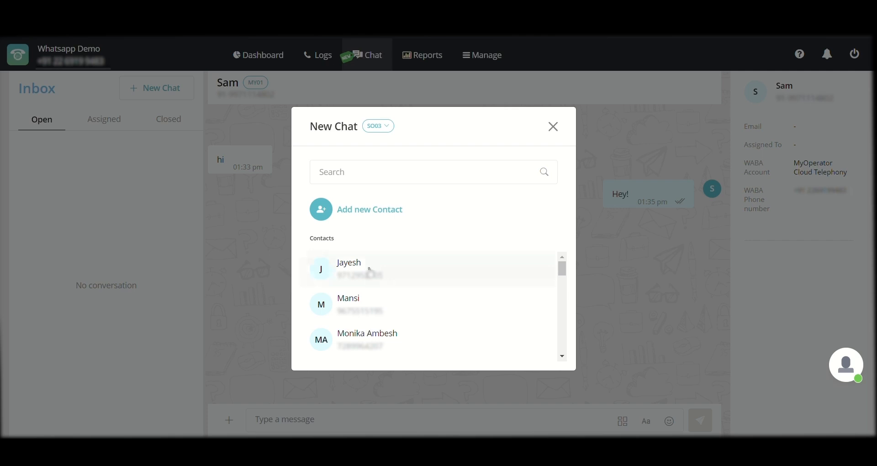
# - Chat with the first contact Jayesh and preview the september_sale marketing template without sending
pyautogui.click(348, 268)
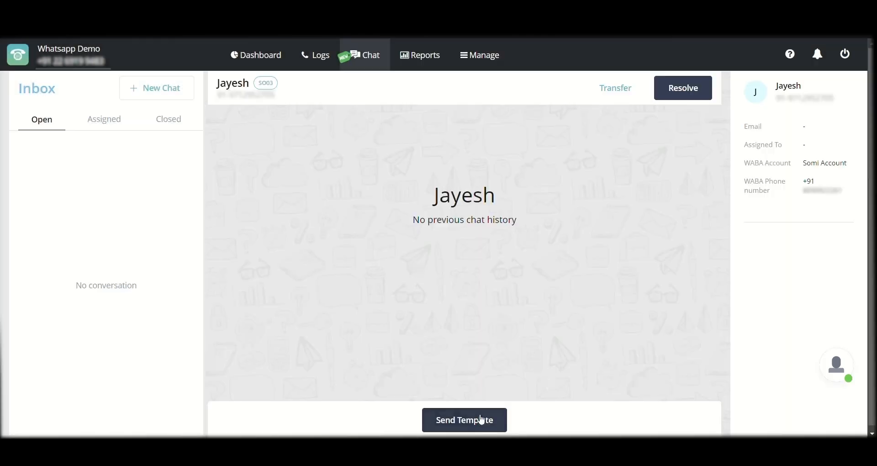
pyautogui.click(464, 419)
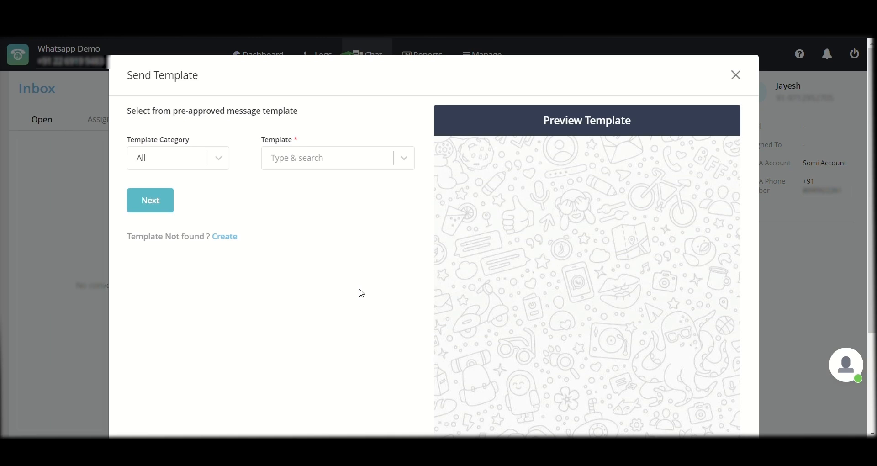
pyautogui.click(178, 158)
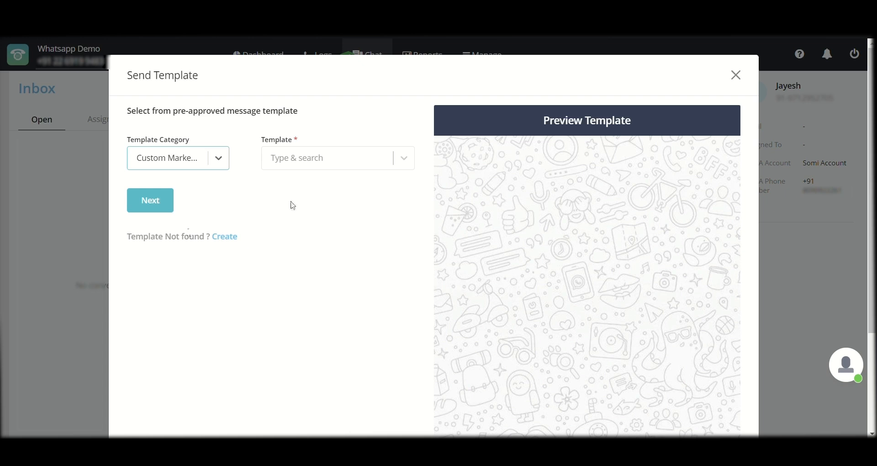
pyautogui.click(329, 158)
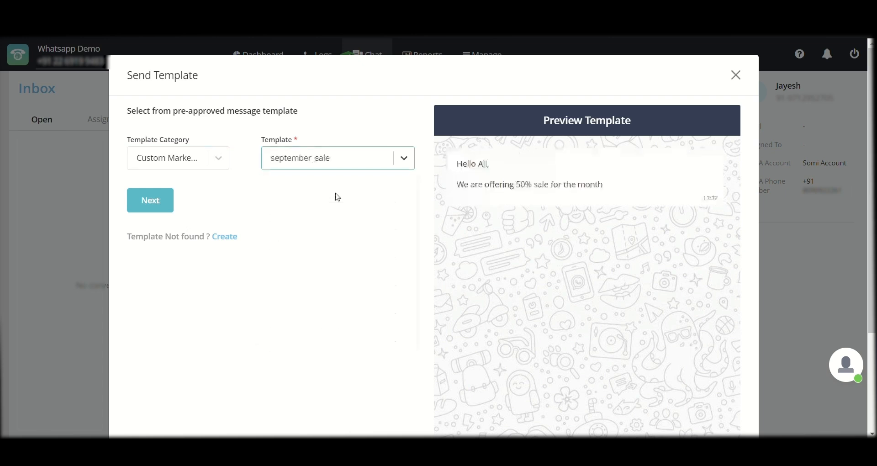
pyautogui.moveTo(545, 219)
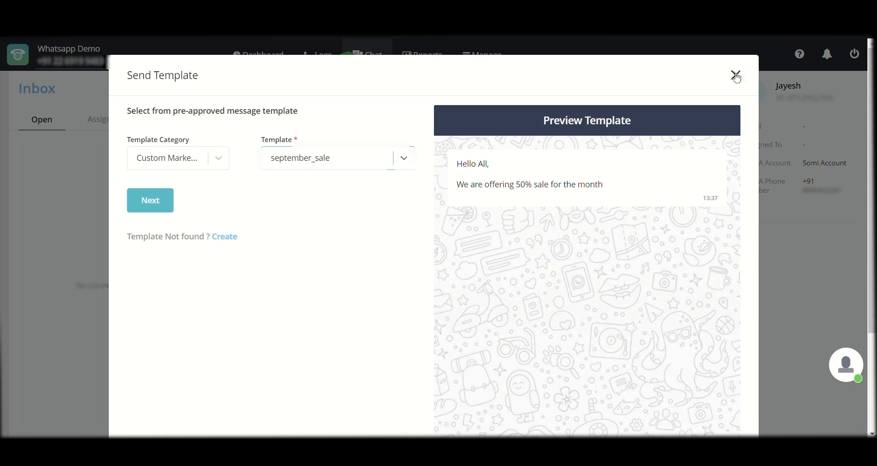
pyautogui.click(735, 74)
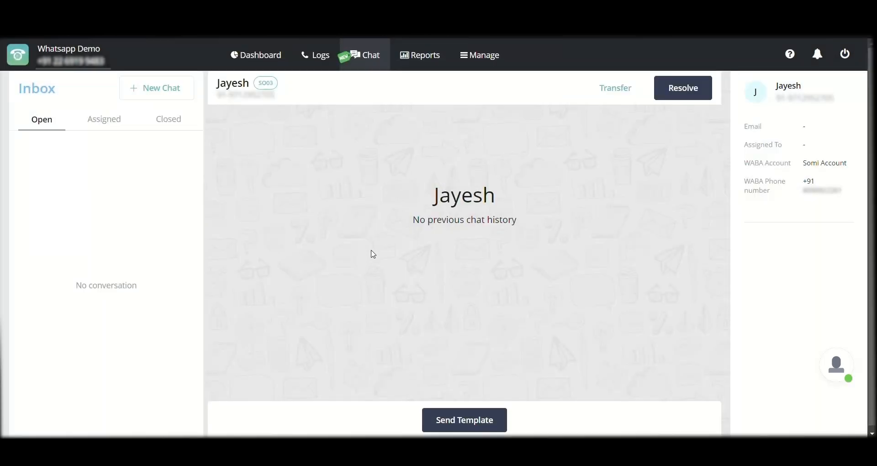
pyautogui.moveTo(270, 165)
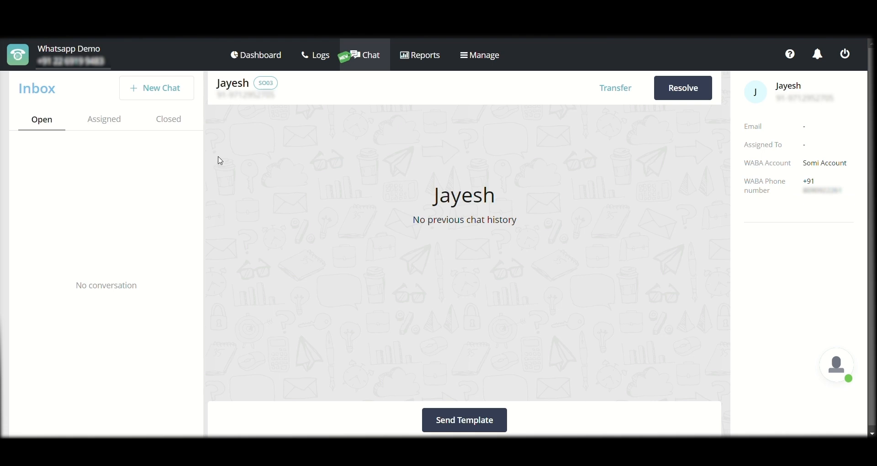
pyautogui.moveTo(385, 151)
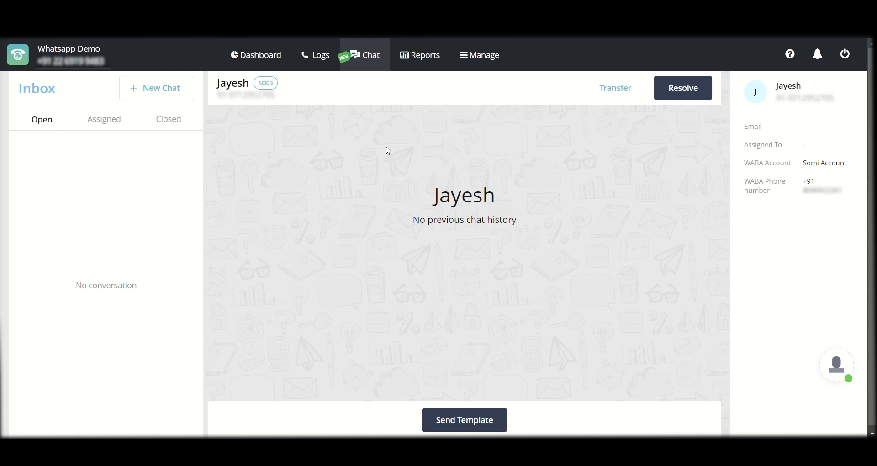
pyautogui.moveTo(834, 384)
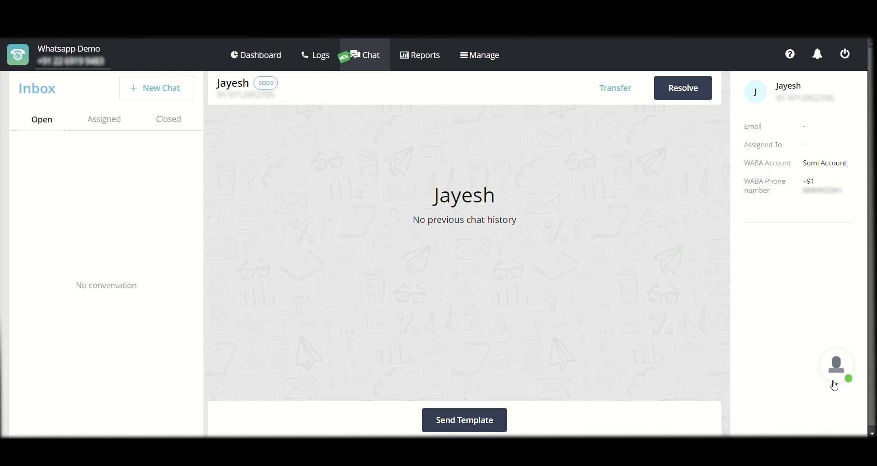
# - Bring up the MyOperator support chat widget showing Sahil's announcement
pyautogui.click(836, 365)
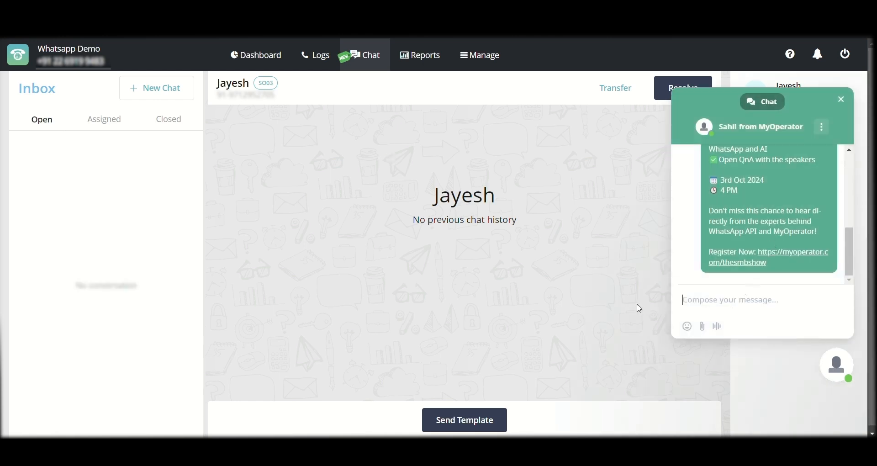